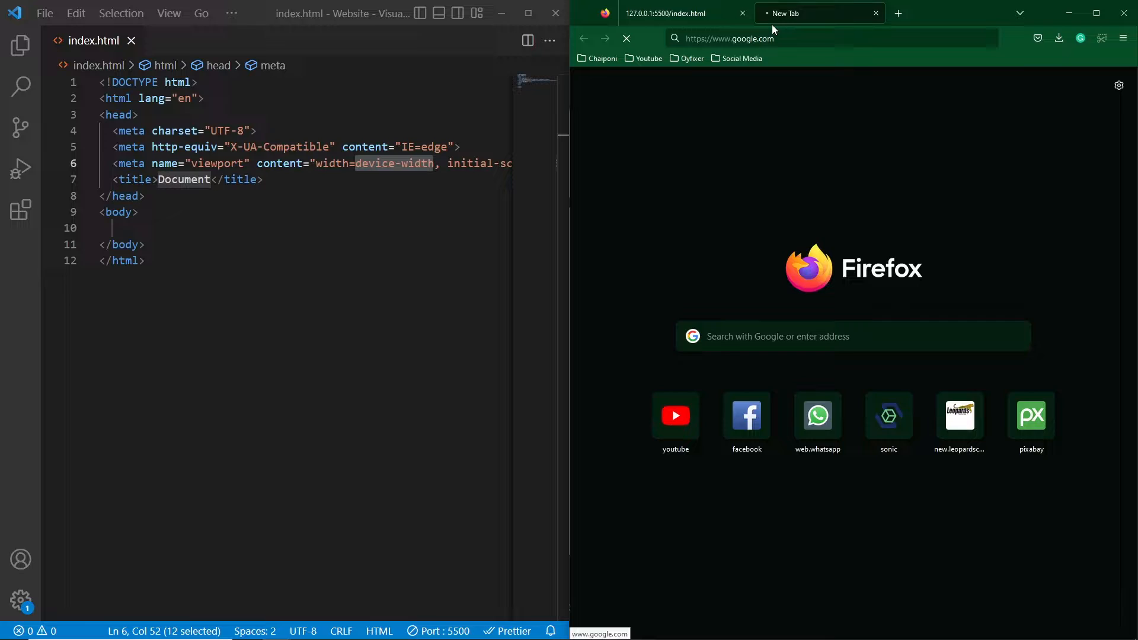
Search Google for 'font awesome cdn' by picking the matching suggestion
type("cd")
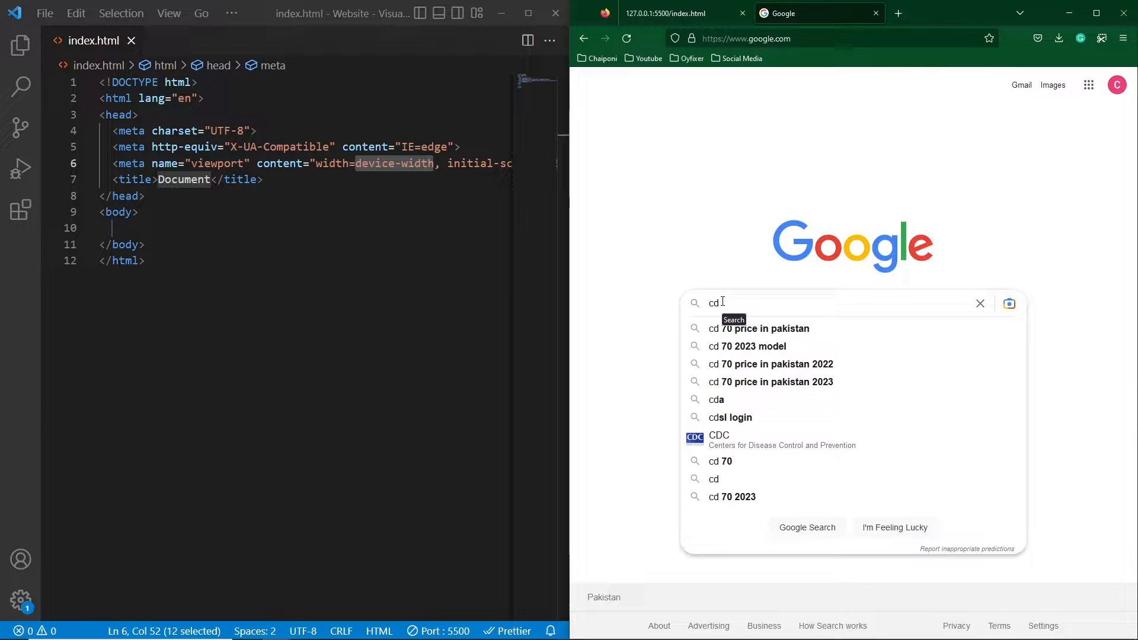
type("font awesome")
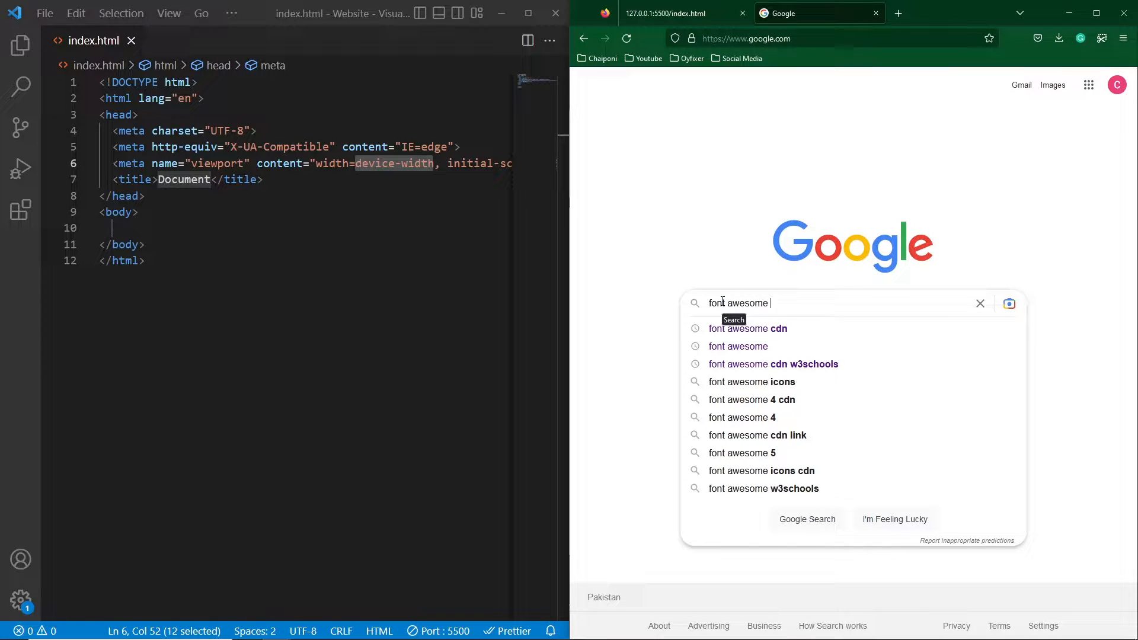
left_click(747, 328)
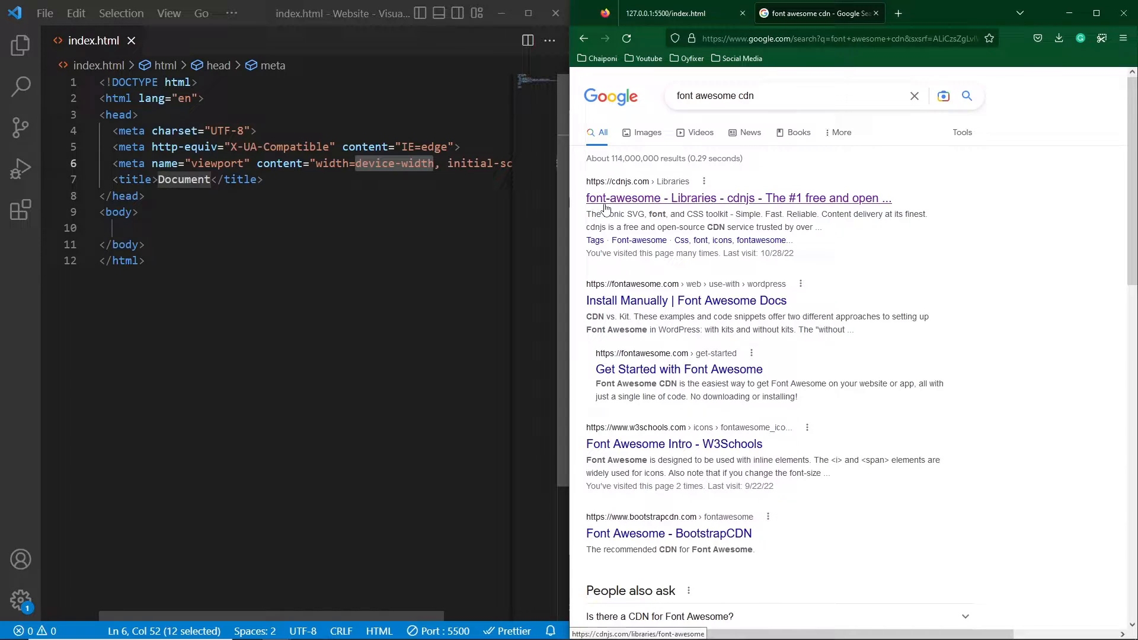
mouse_move(619, 192)
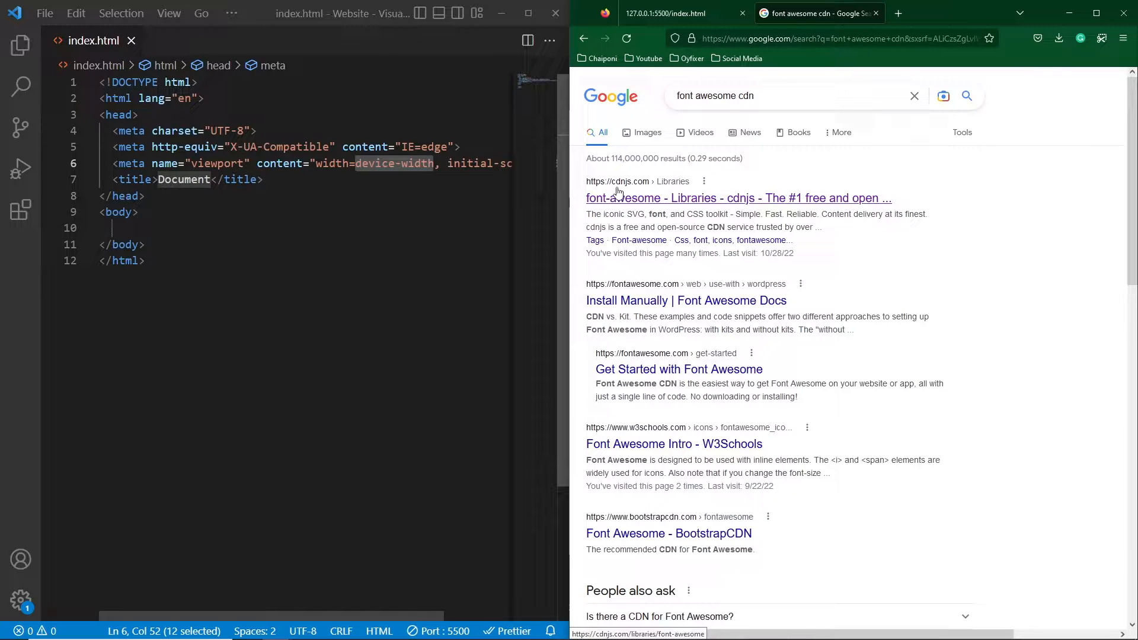
Open the cdnjs font-awesome library page from the search results
left_click(739, 198)
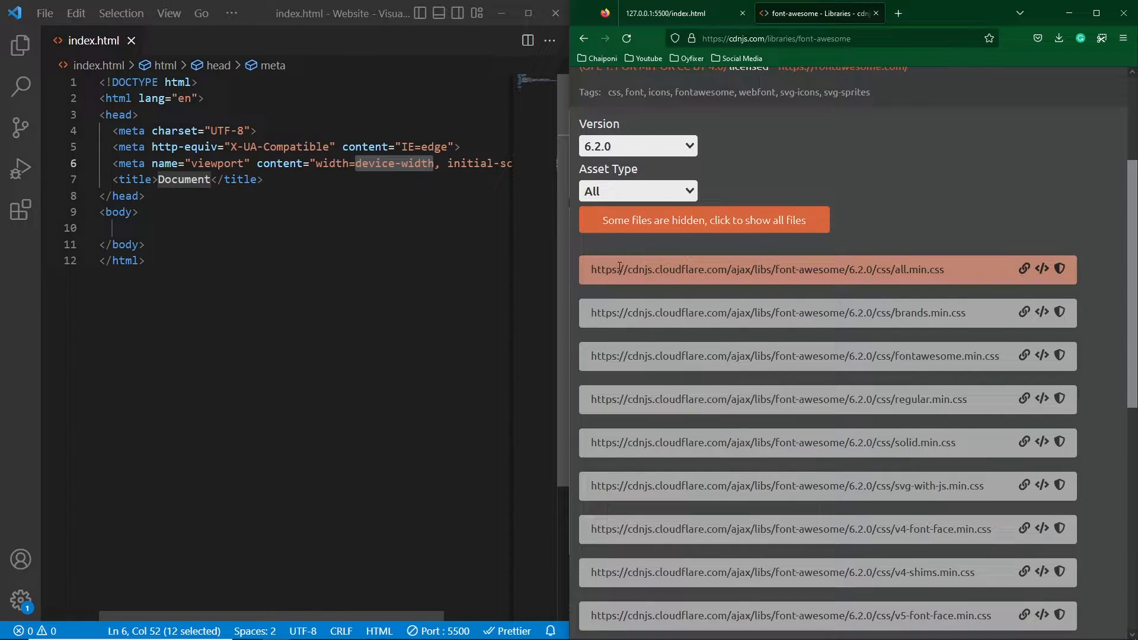
mouse_move(1042, 269)
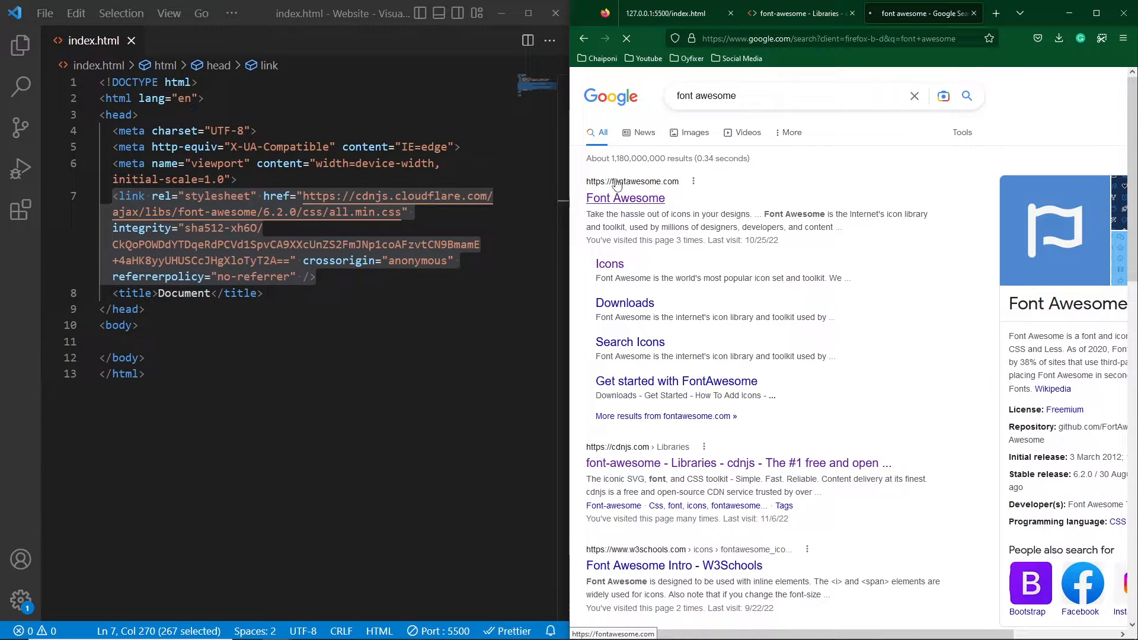
Open the Font Awesome website and go to its Icons gallery
left_click(625, 198)
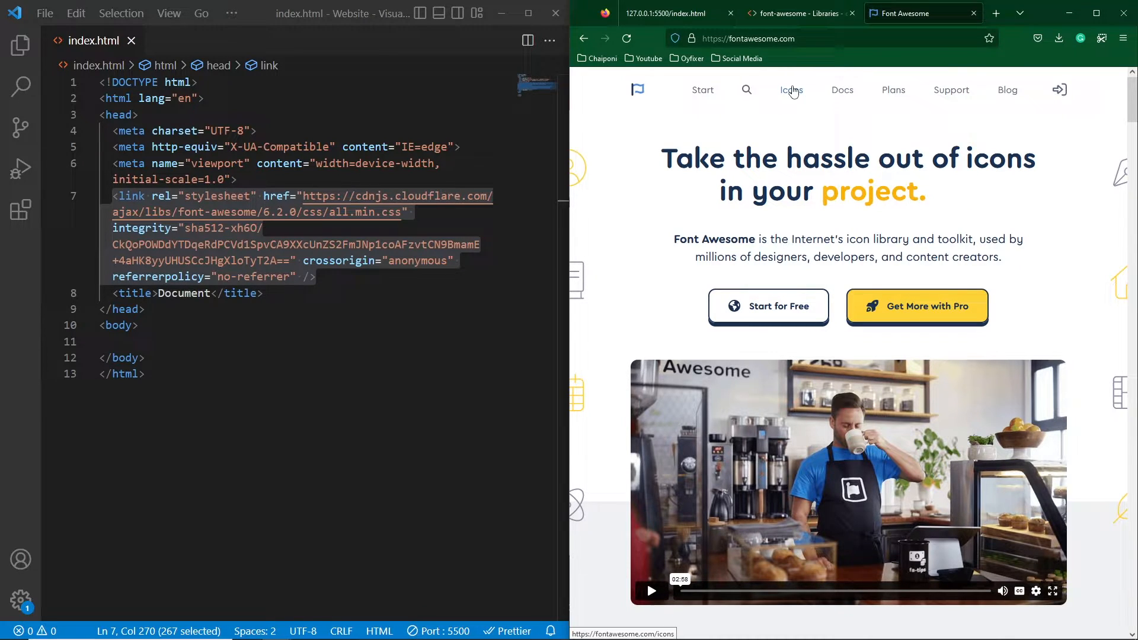
left_click(792, 89)
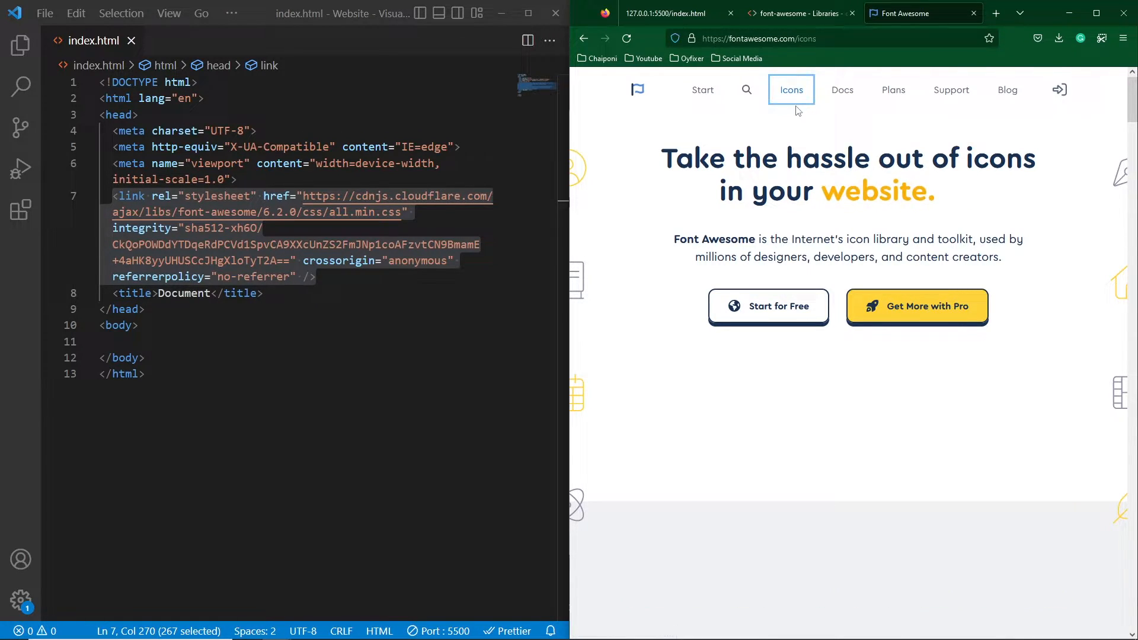
left_click(792, 89)
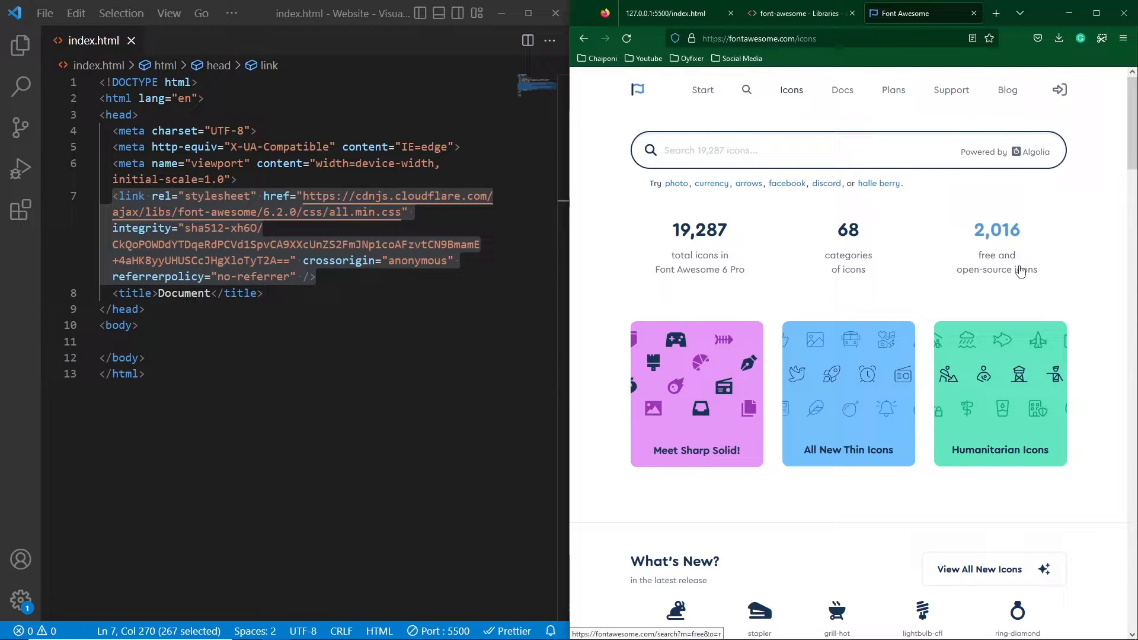
mouse_move(1013, 257)
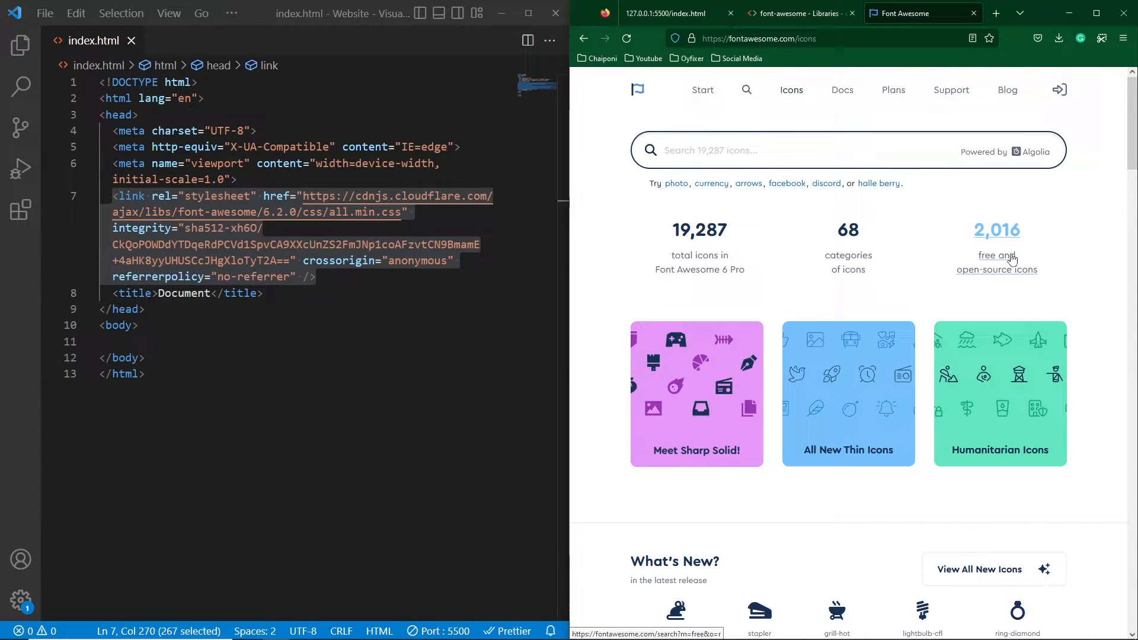
mouse_move(1014, 245)
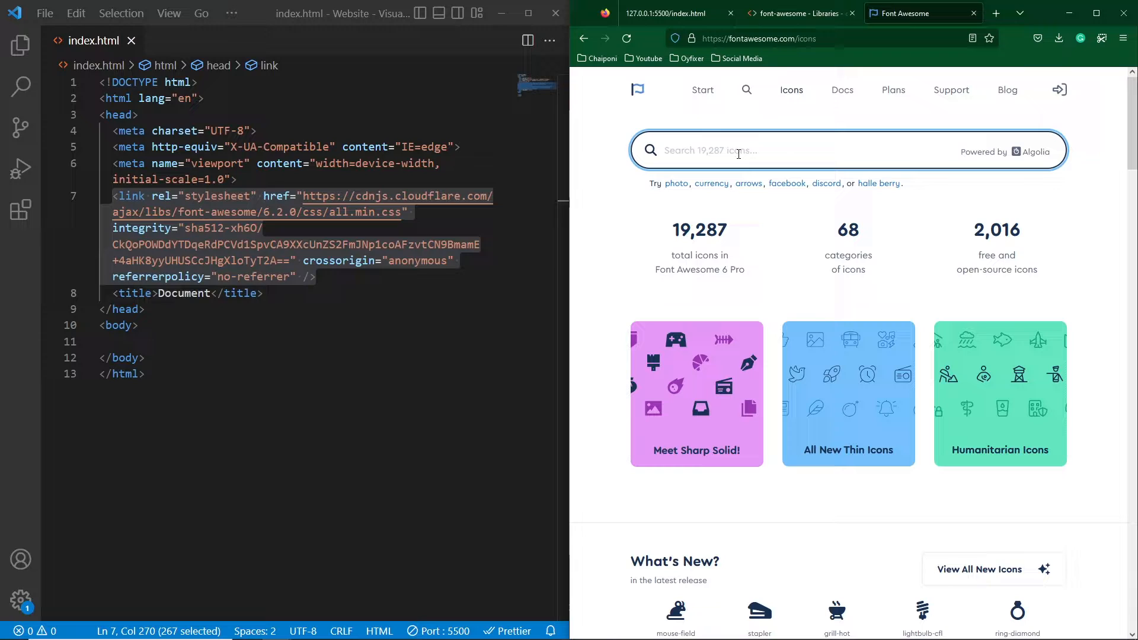
Find the facebook icon, add <i class="fa-brands fa-facebook"></i> to the body, and check the preview
type("facebook")
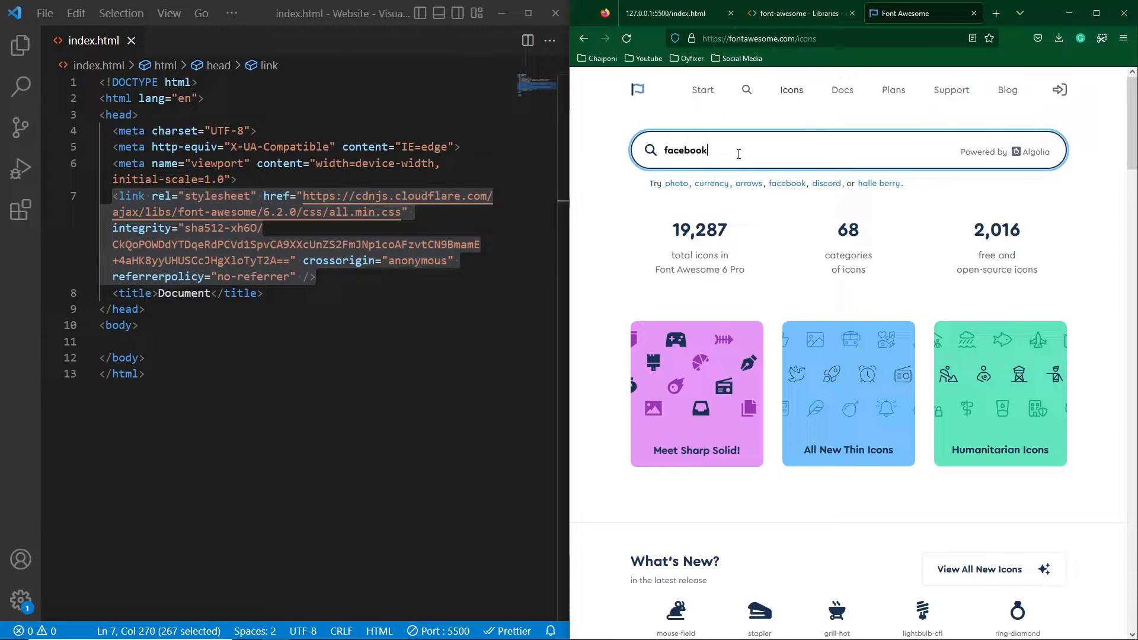
key("Enter")
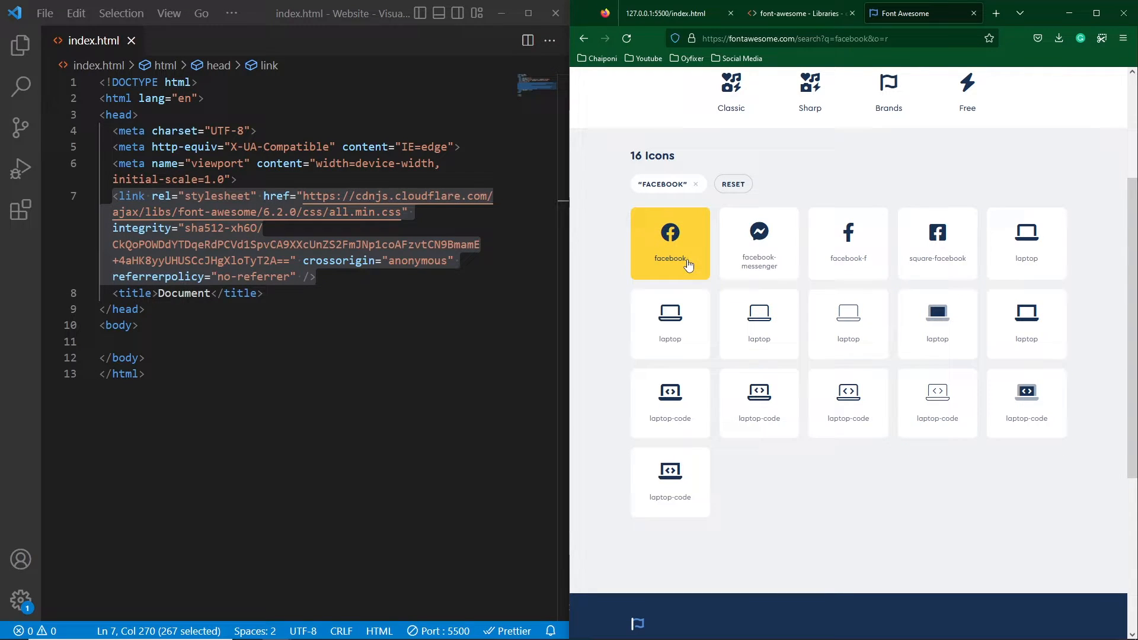
left_click(670, 243)
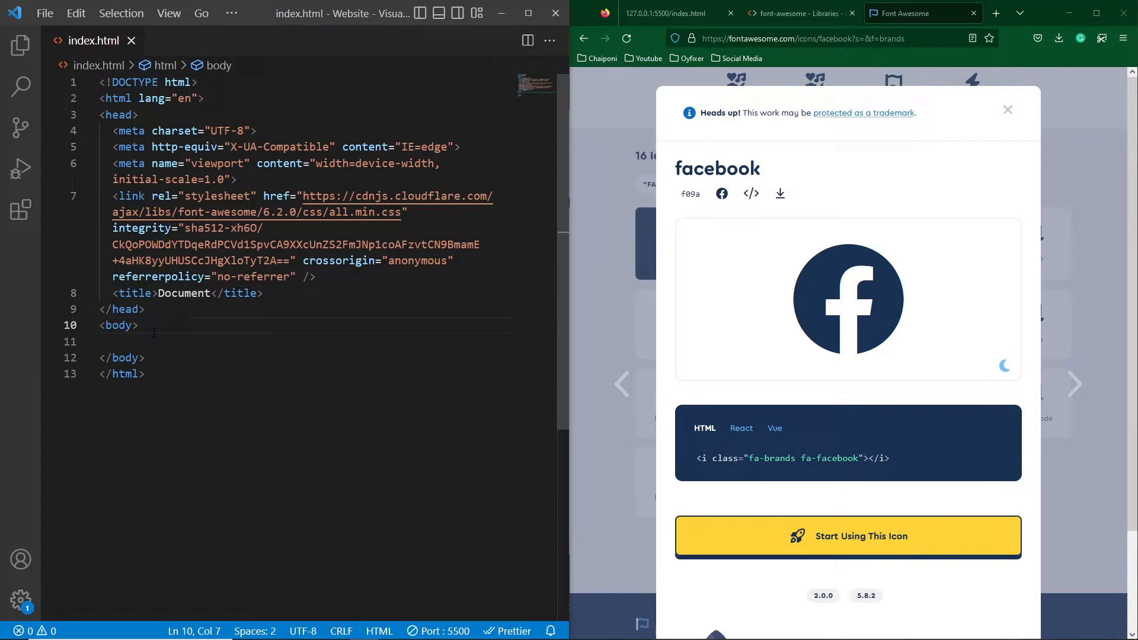
type("<i class=\"fa-brands fa-facebook\"></i>")
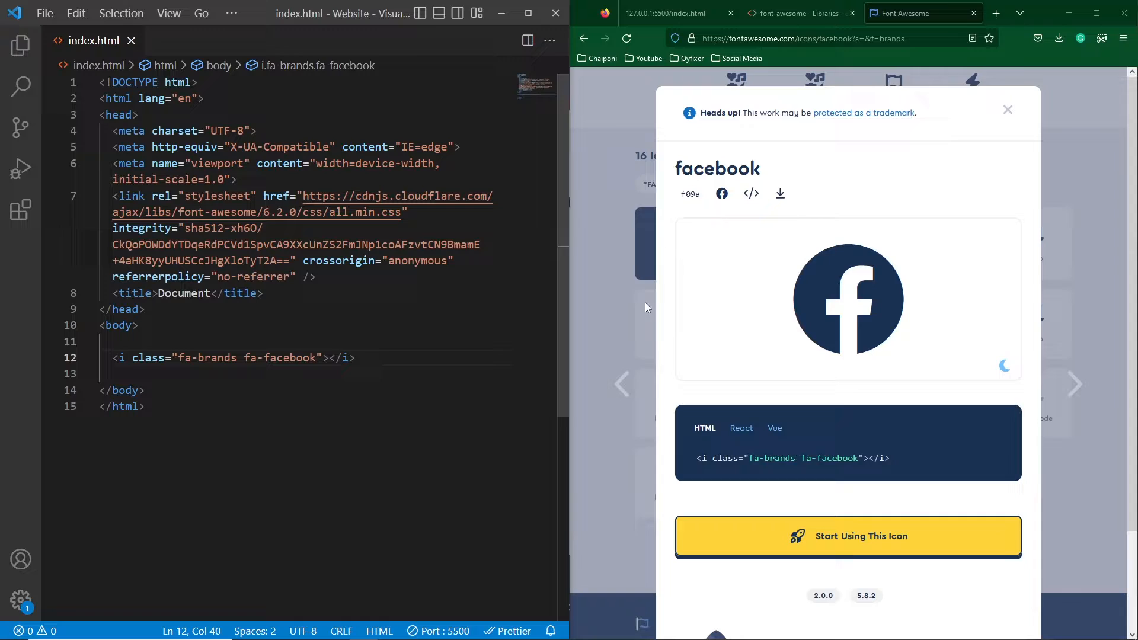
left_click(665, 13)
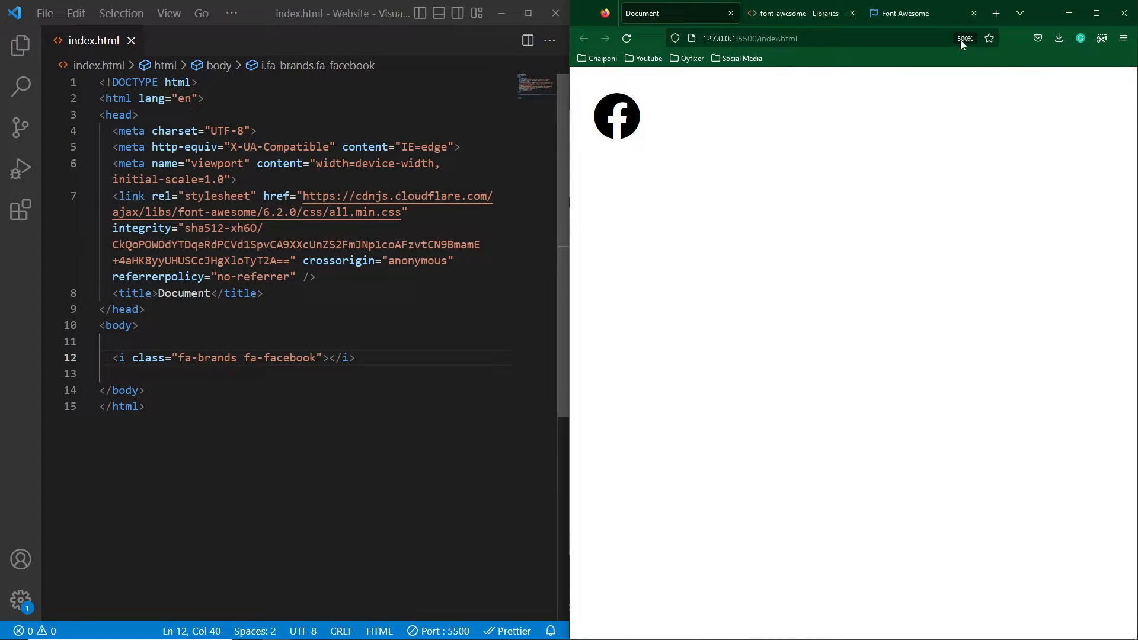
mouse_move(959, 51)
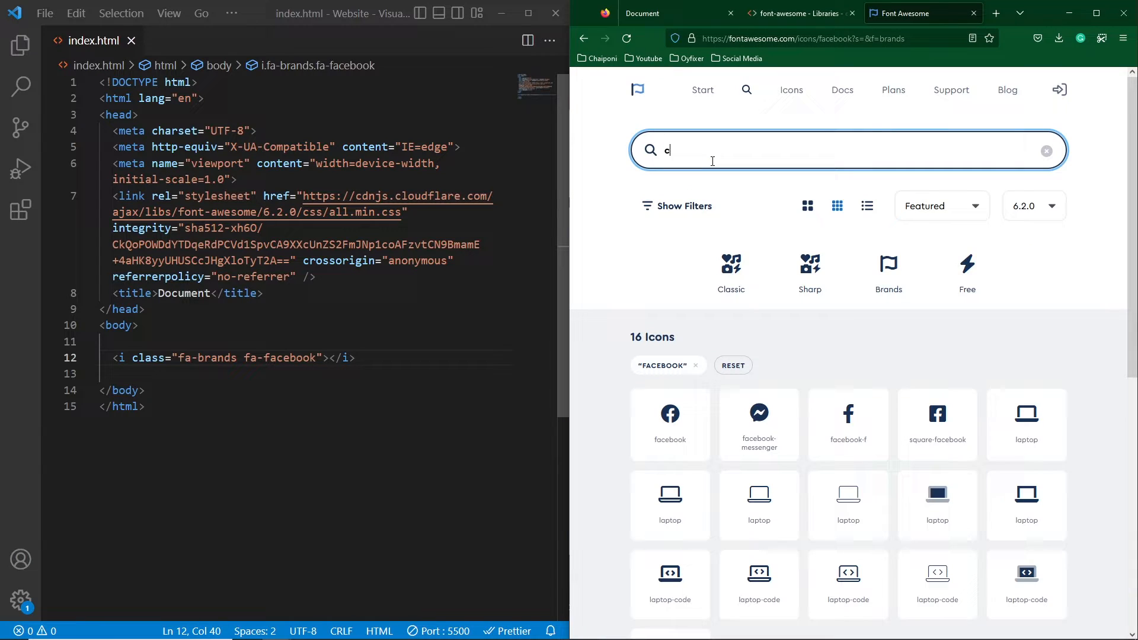
Search Font Awesome for 'car' and open the car icon's details
type("ar")
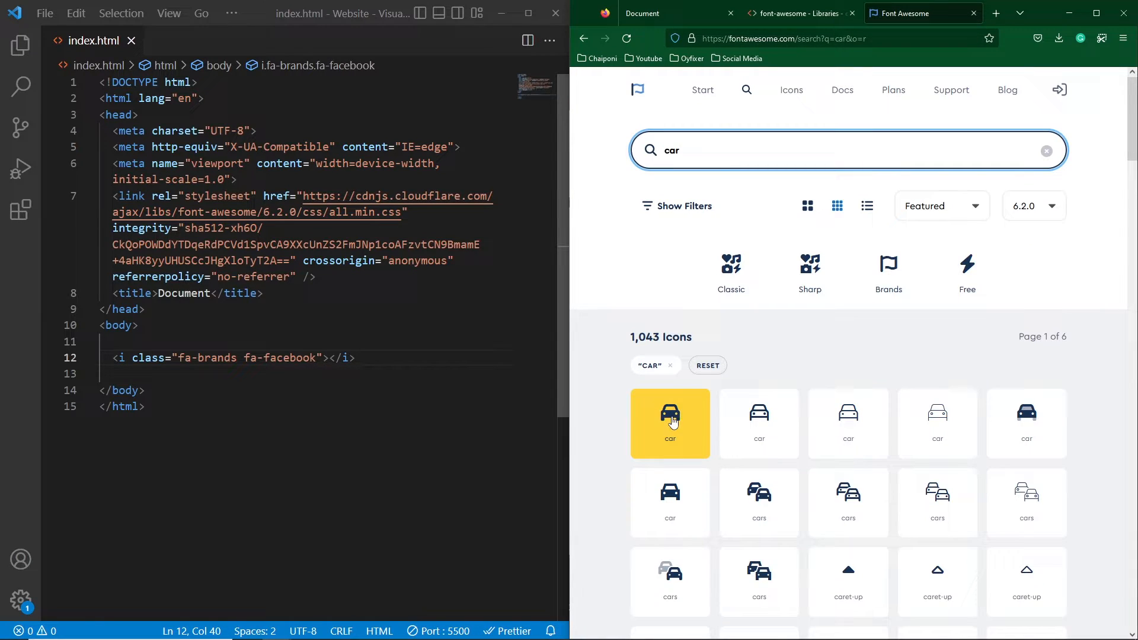
left_click(670, 417)
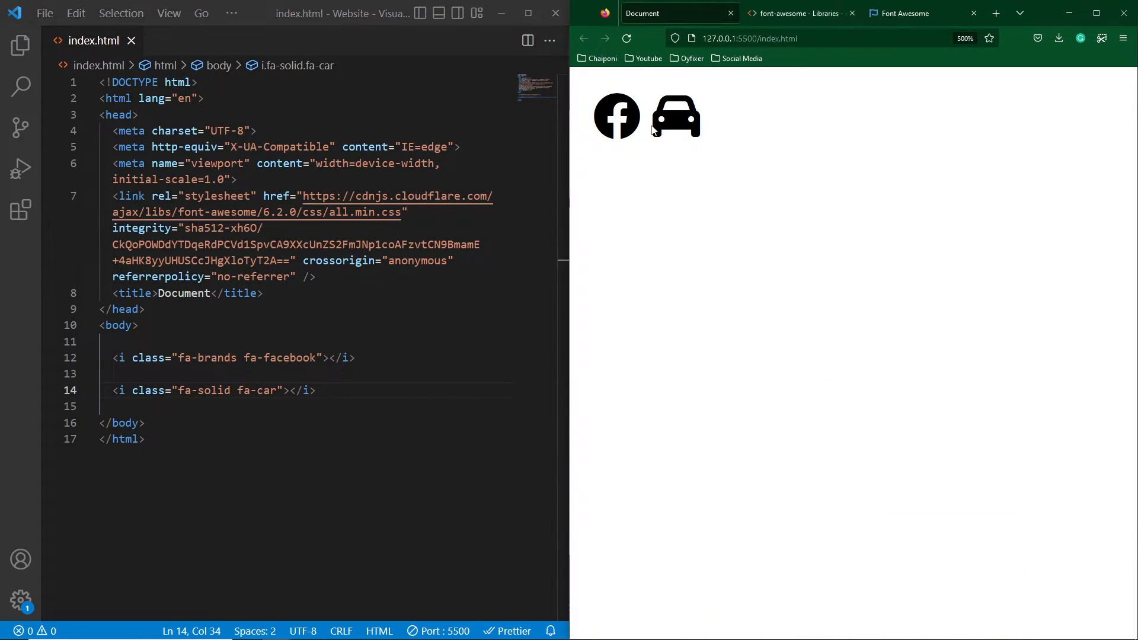
mouse_move(719, 132)
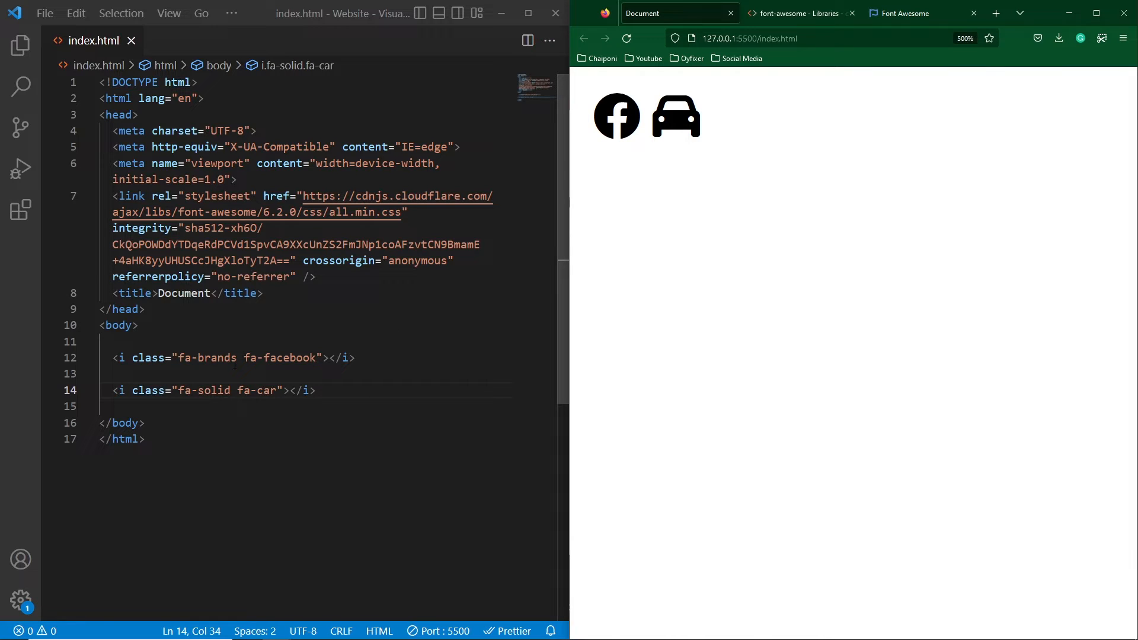
Add an Emmet-expanded style block setting the .fa-facebook colour to red
double_click(207, 358)
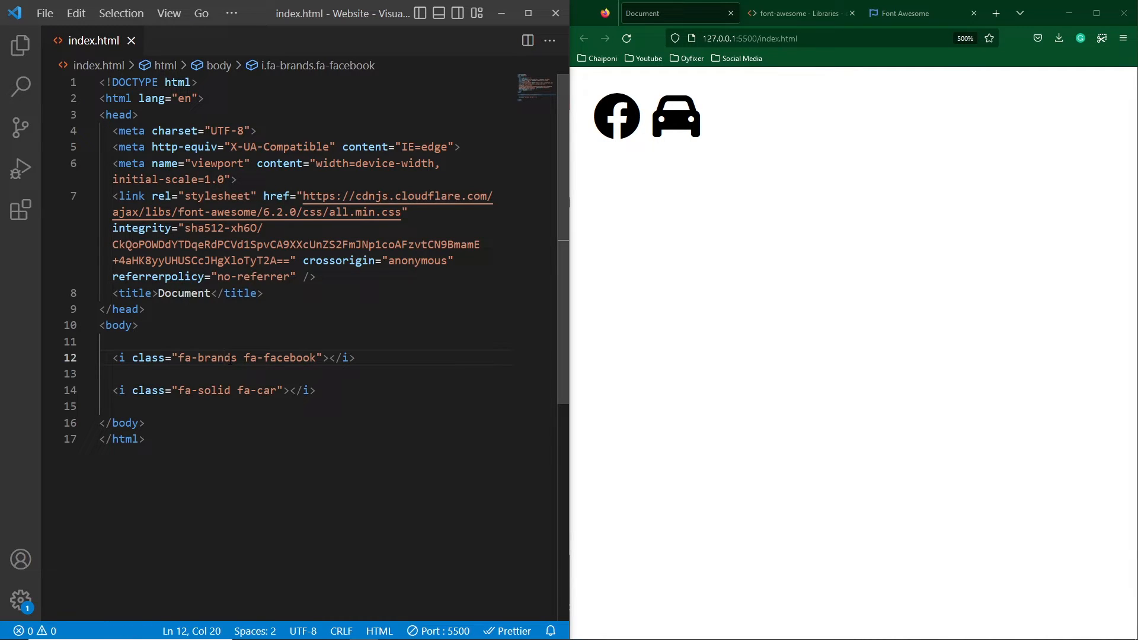
double_click(206, 358)
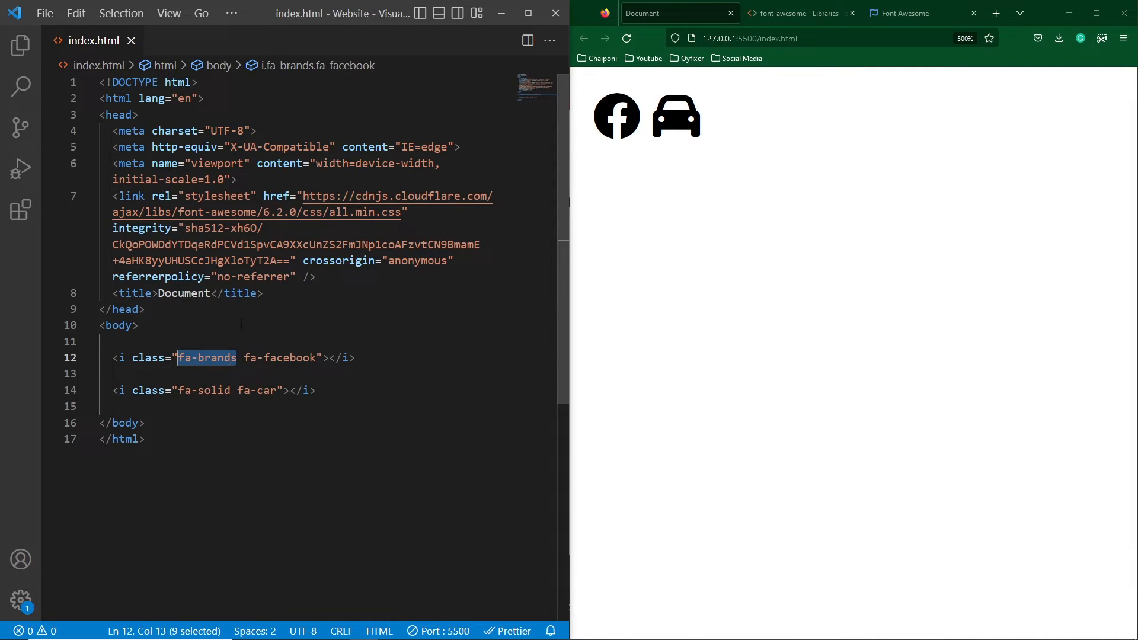
type("style")
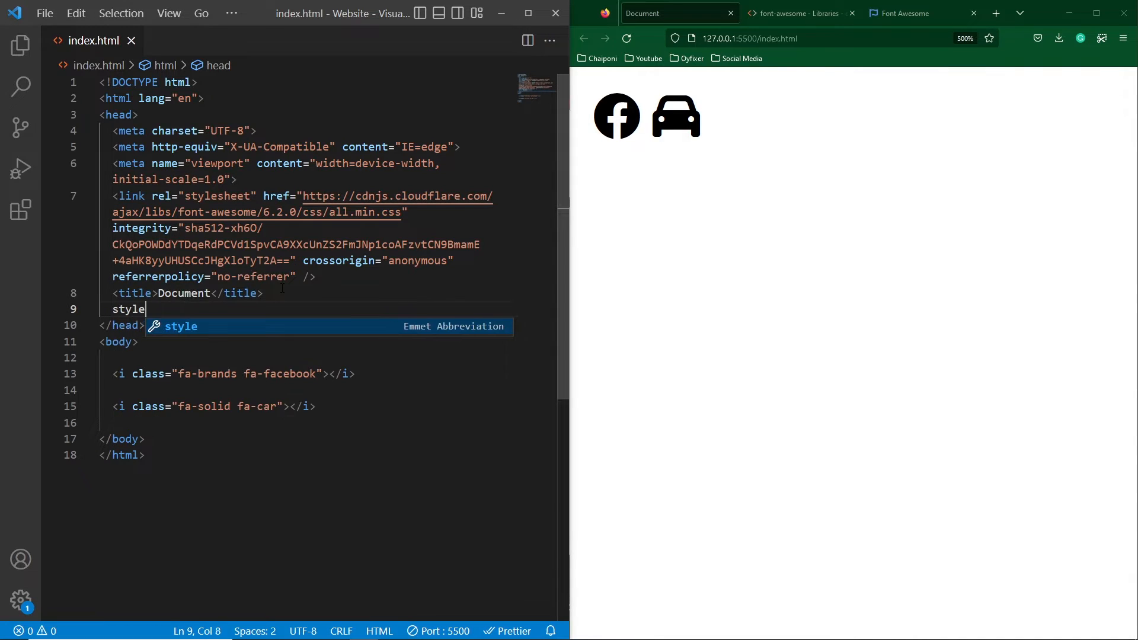
key("Tab")
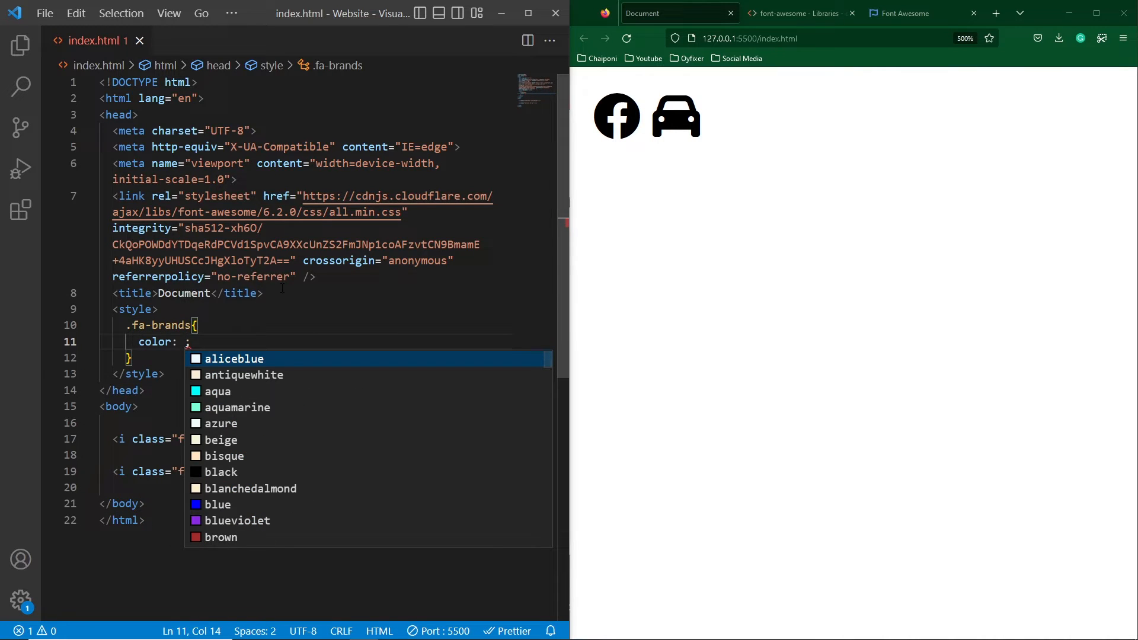
type("red")
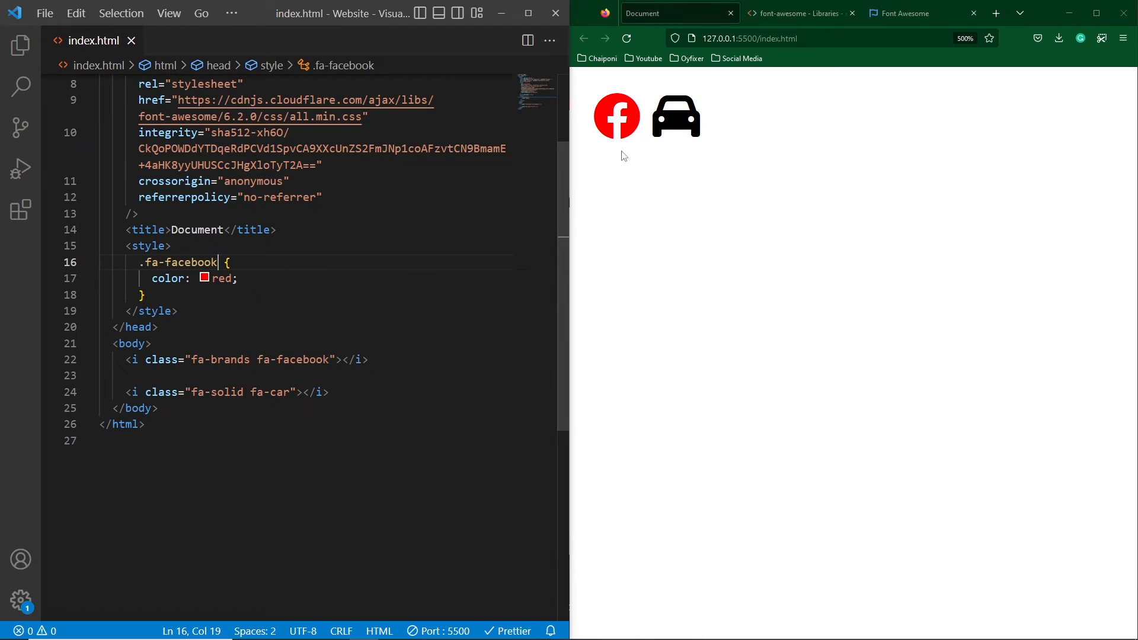
mouse_move(622, 146)
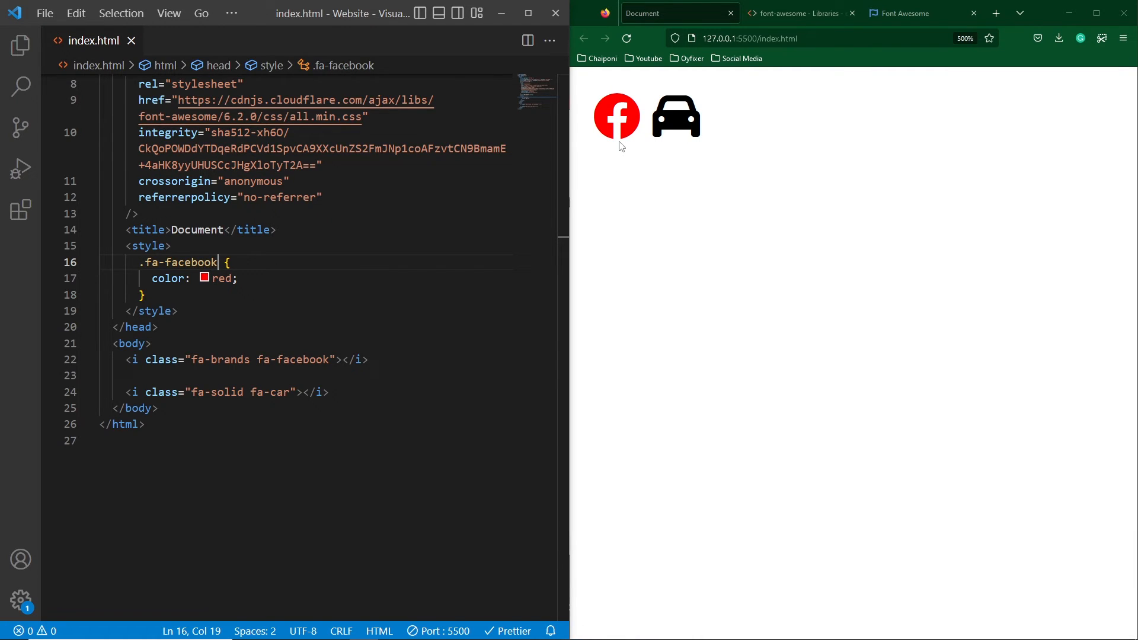